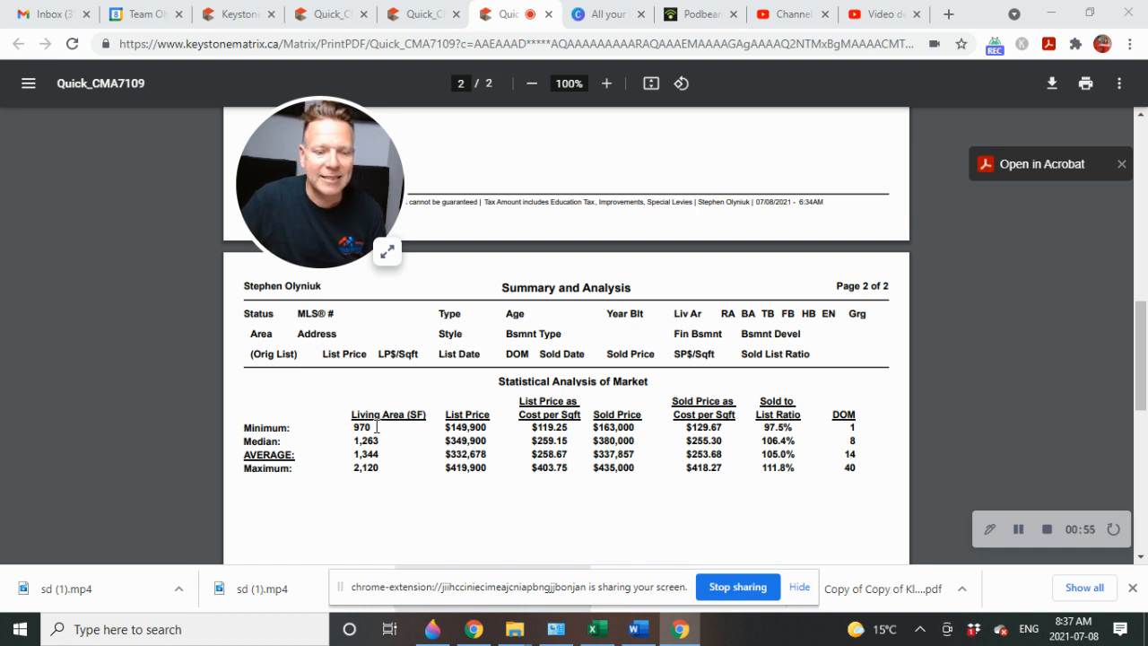
mouse_move(312, 493)
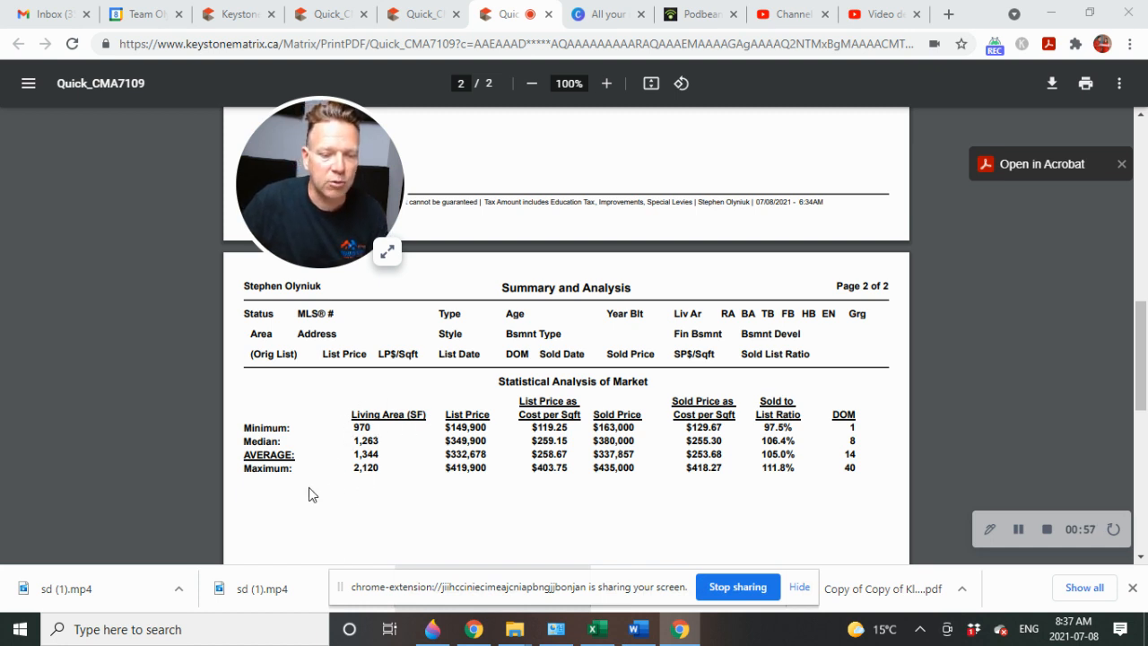
mouse_move(392, 477)
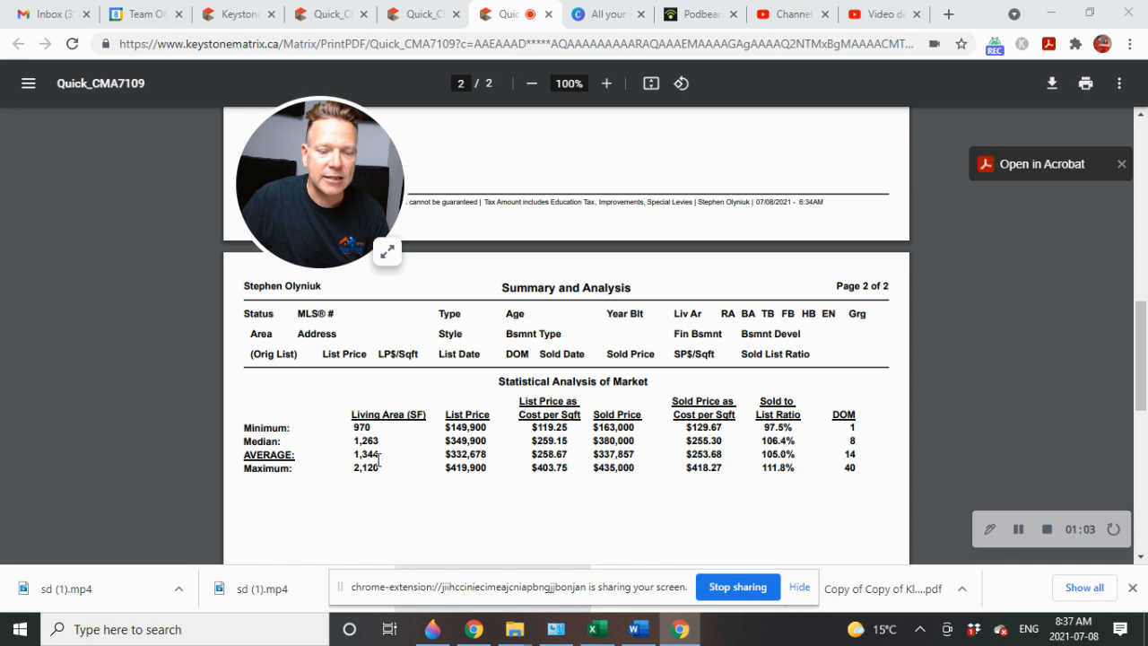
mouse_move(429, 457)
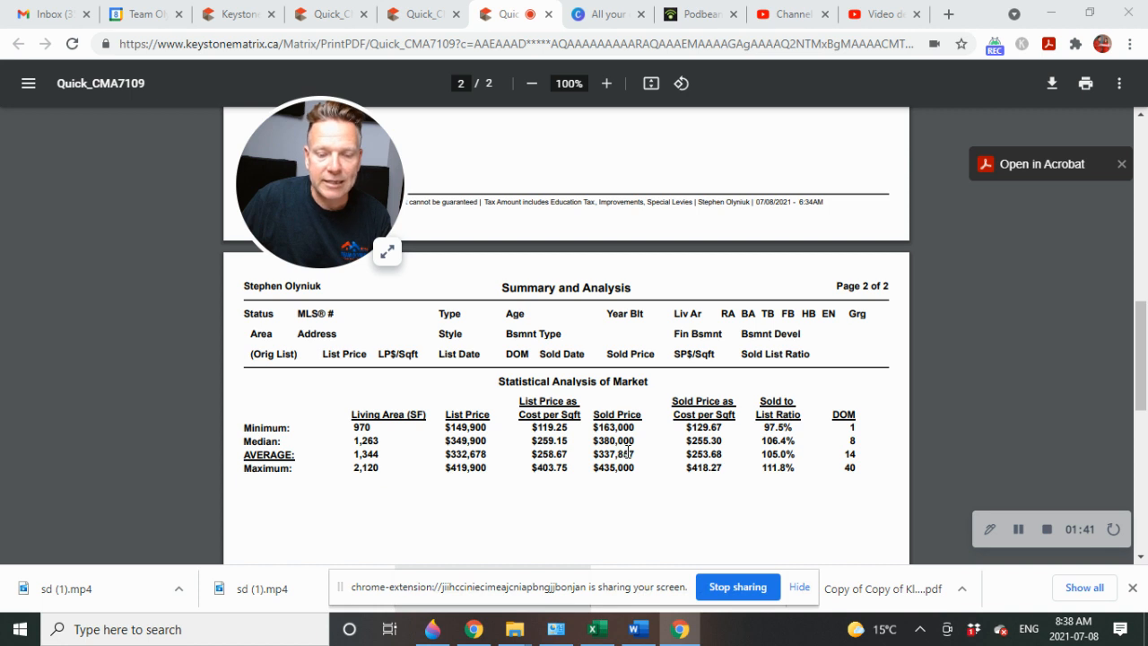
mouse_move(655, 459)
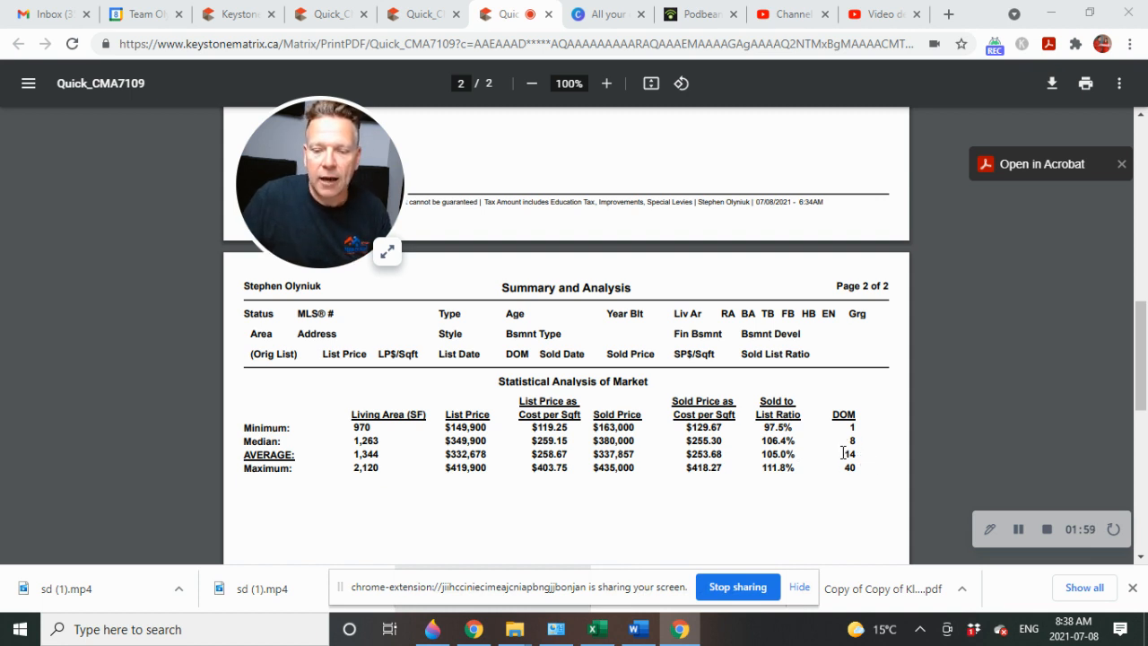
mouse_move(881, 461)
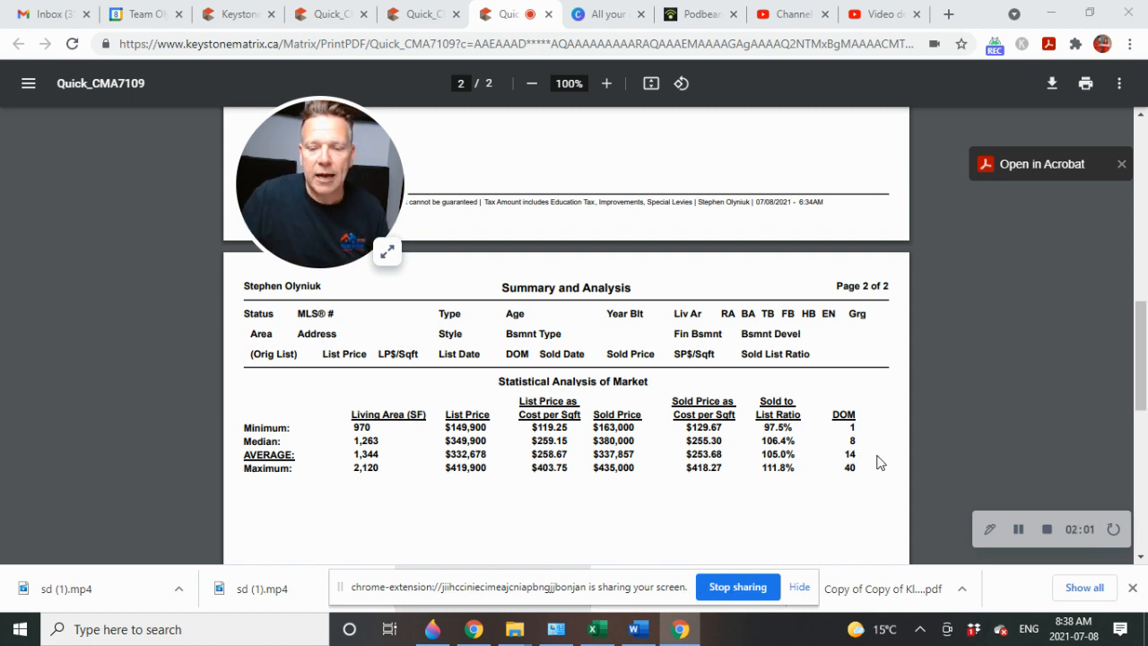